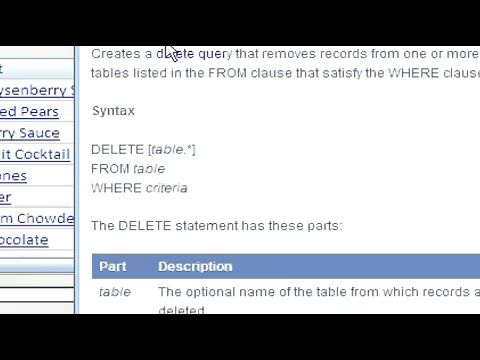
{"action": "mouse_move", "coordinate": [206, 154]}
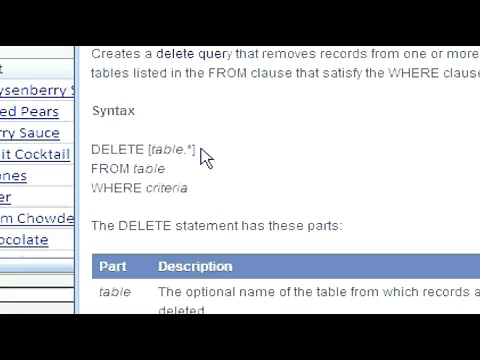
{"action": "mouse_move", "coordinate": [216, 197]}
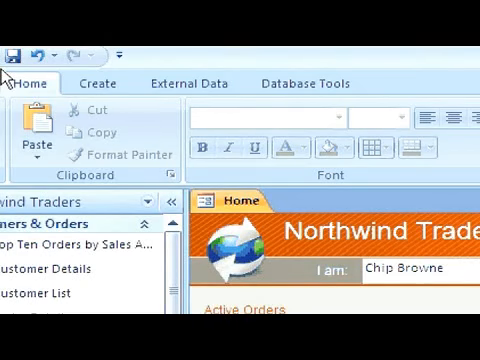
Start a new Query Design query from the Create tab so Show Table appears.
{"action": "left_click", "coordinate": [98, 83]}
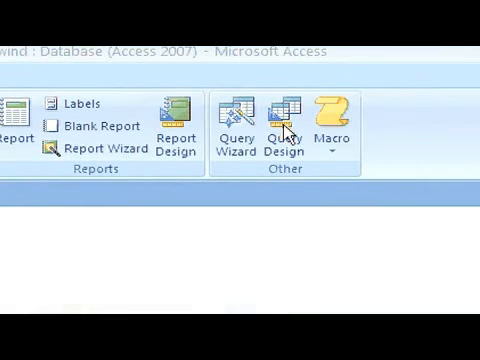
{"action": "left_click", "coordinate": [287, 124]}
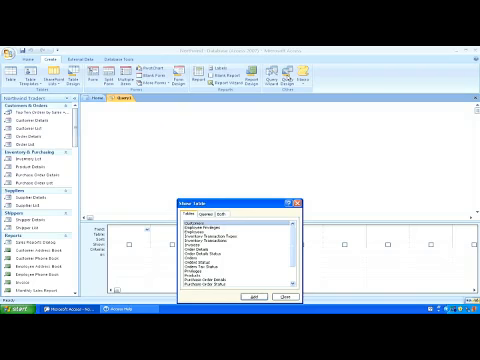
{"action": "mouse_move", "coordinate": [195, 252]}
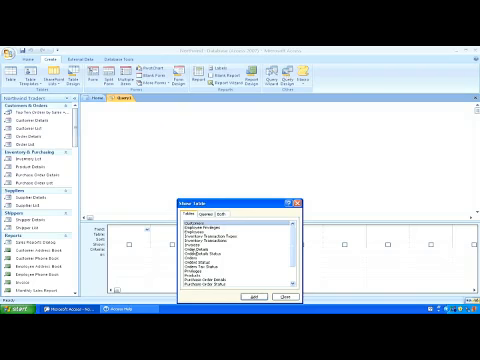